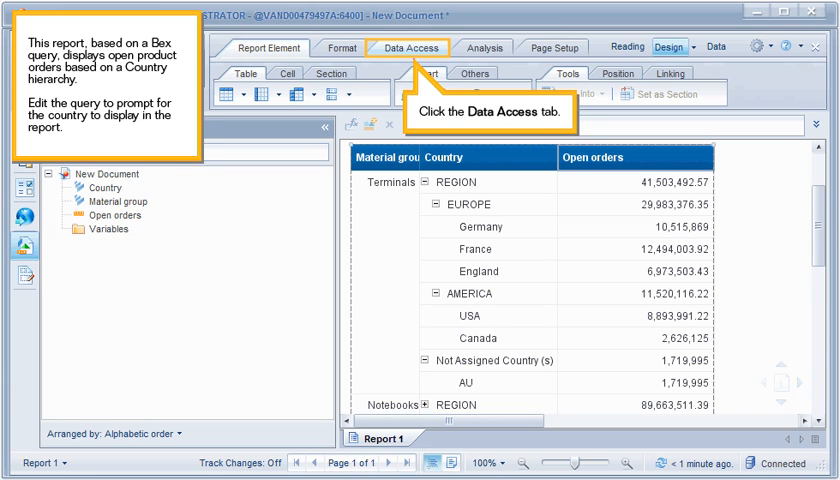
- Edit the report's query from the Data Access tab's Data Providers group
click(409, 47)
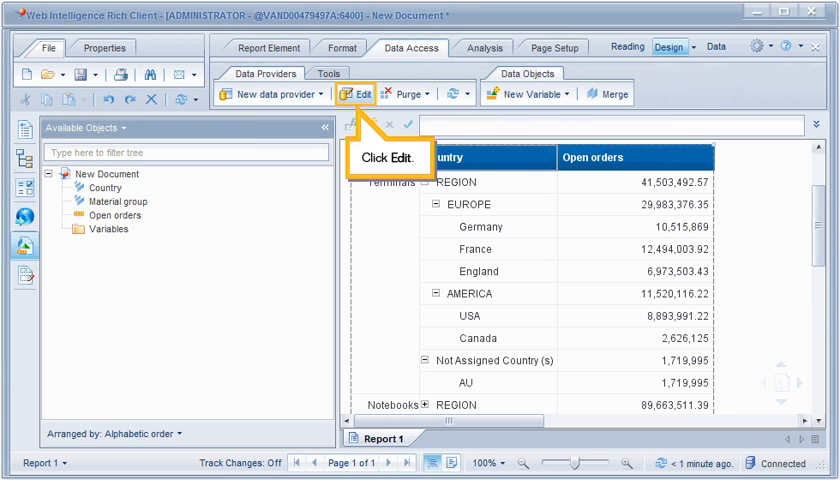
click(356, 94)
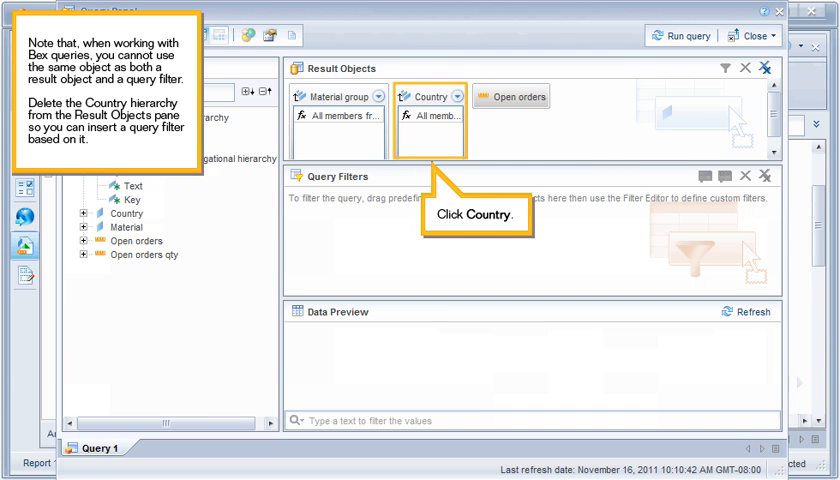
- Delete Country from Result Objects and drag it into Query Filters as an In list filter
click(430, 96)
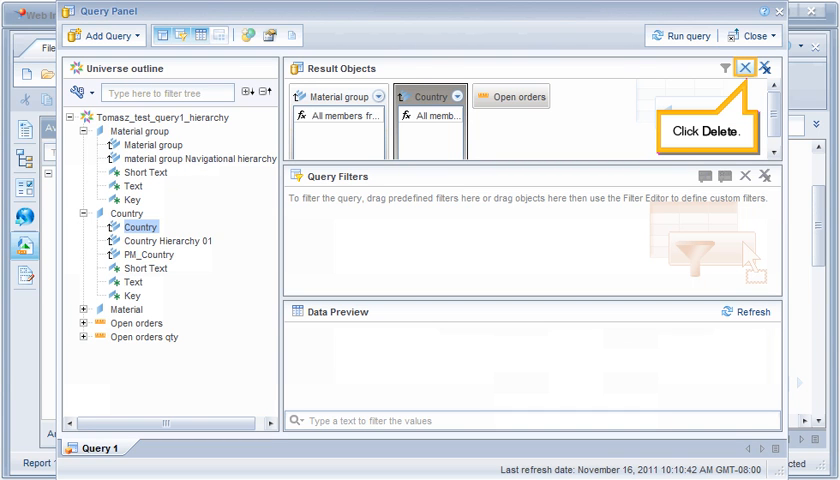
click(742, 69)
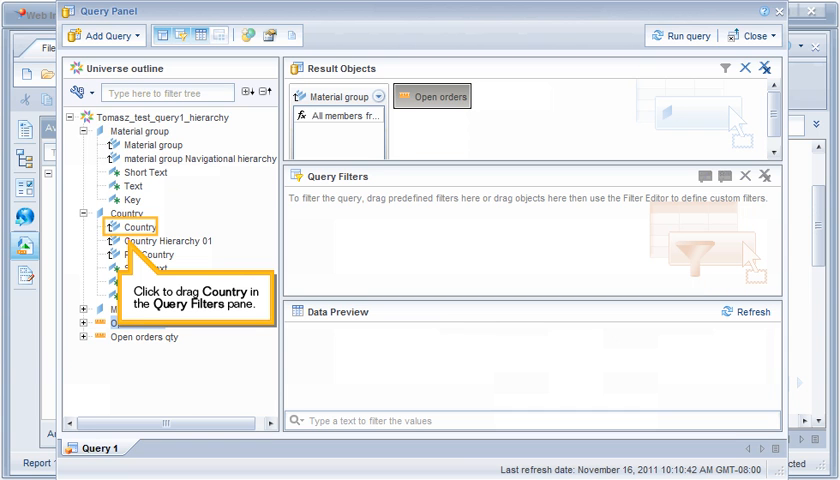
drag(131, 226, 352, 232)
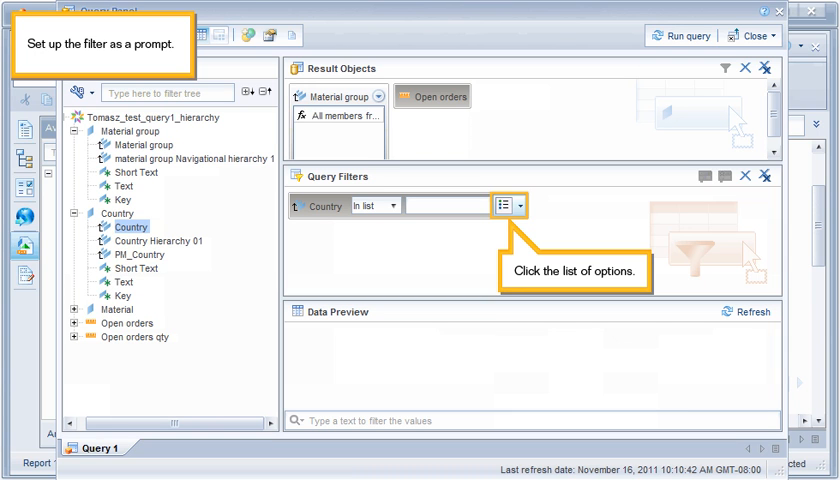
- Set the Country query filter's value source to Prompt
click(502, 205)
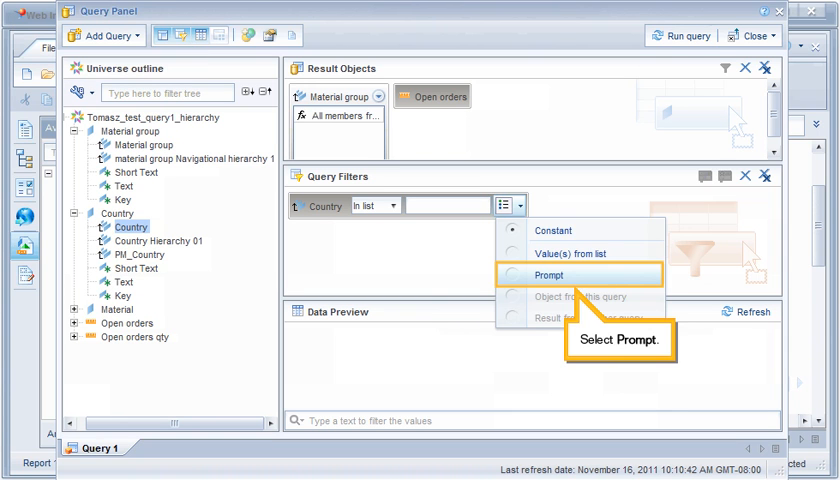
click(557, 275)
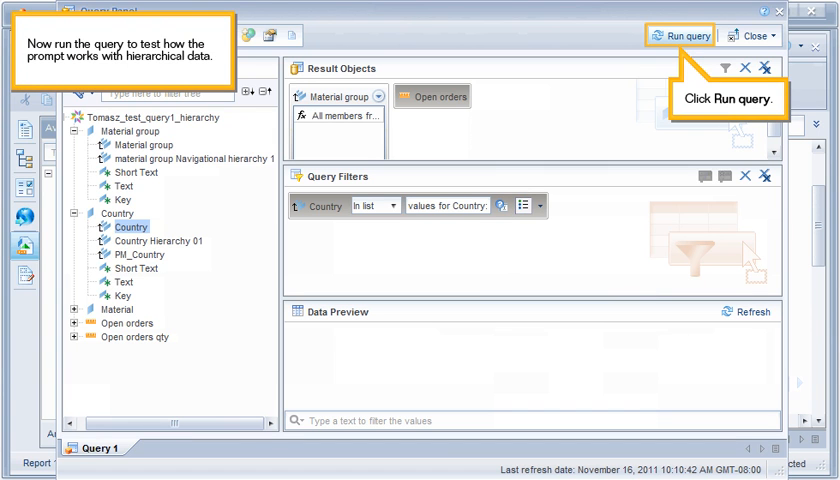
- Run the query and answer the Country prompt with USA from REGION > AMERICA
click(685, 33)
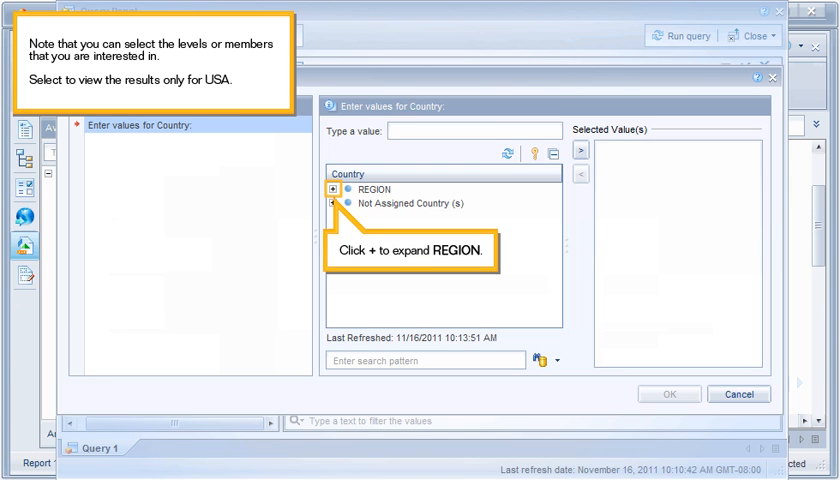
click(334, 189)
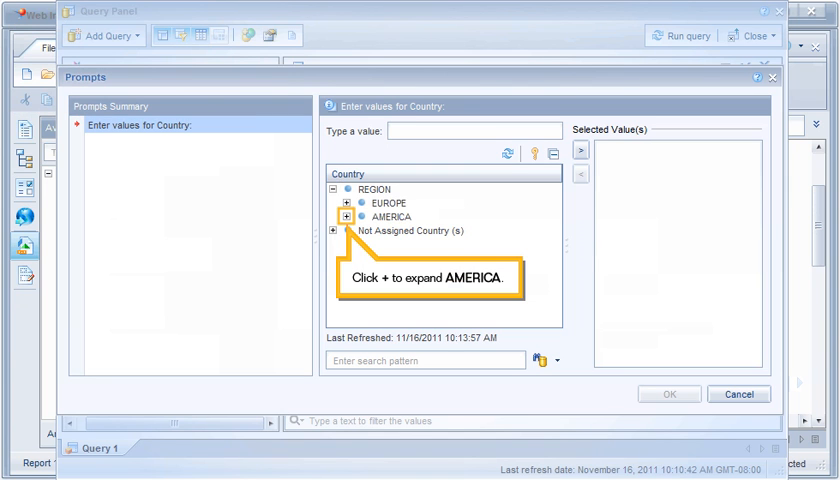
click(349, 217)
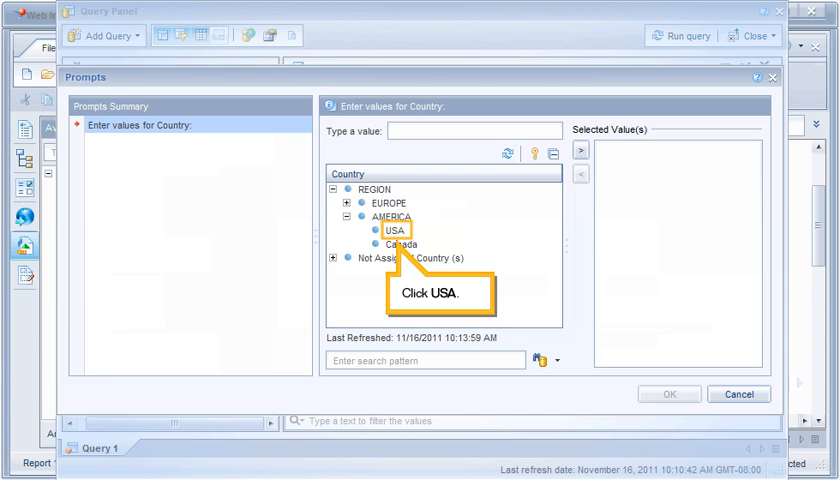
click(386, 230)
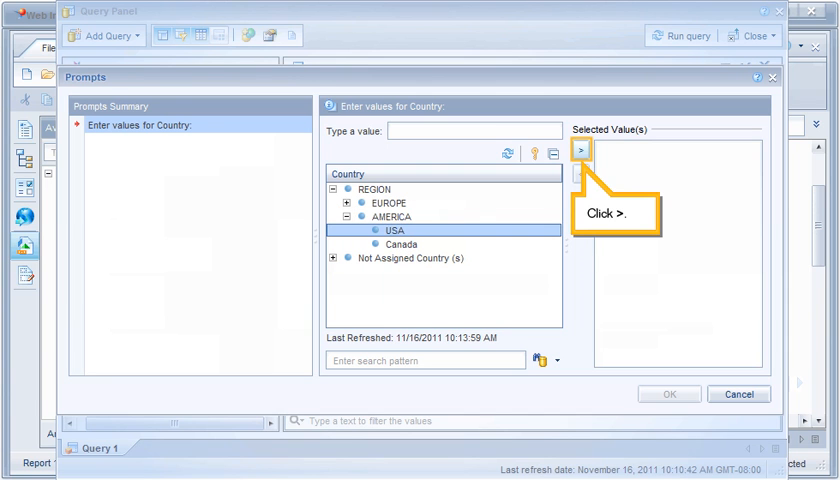
click(580, 151)
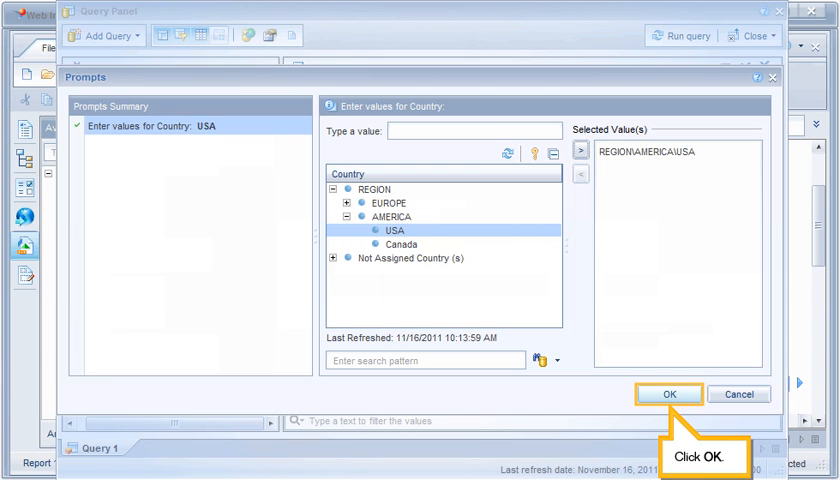
click(692, 394)
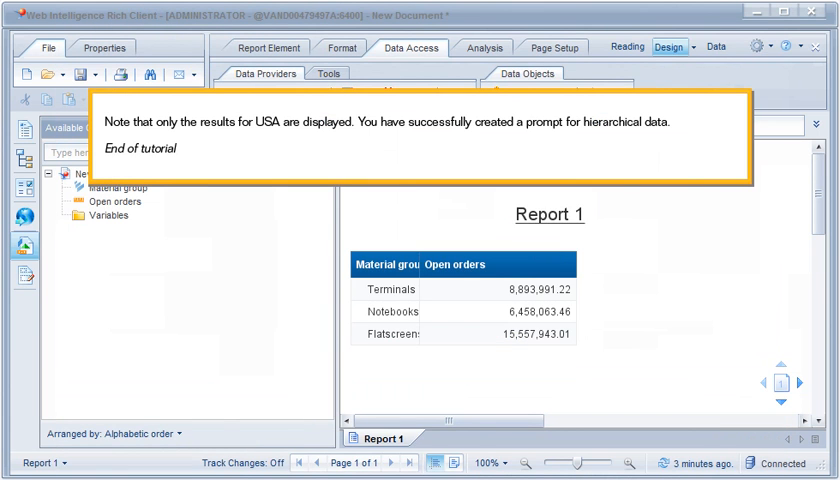